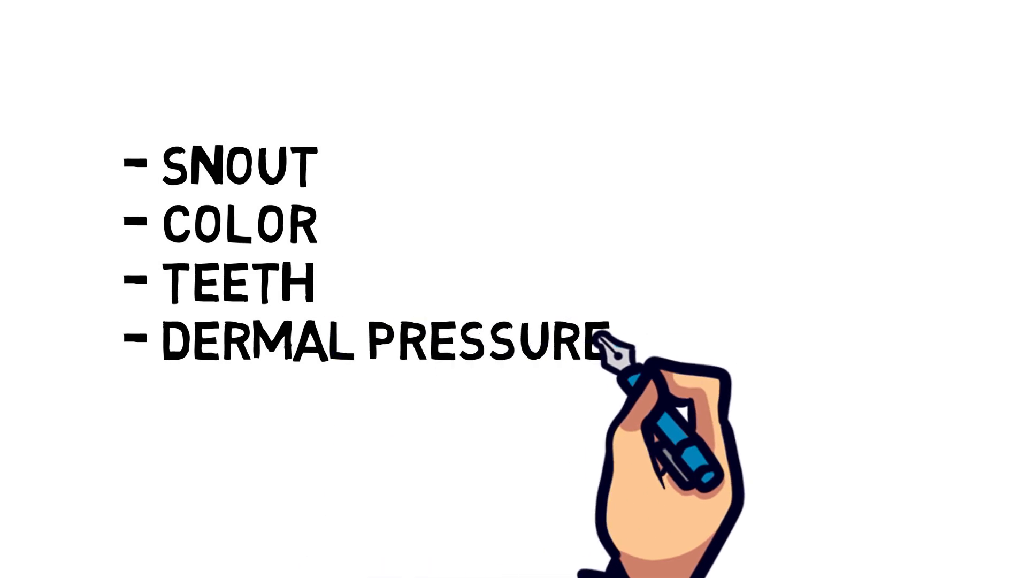
pyautogui.write('RECEPTORS')
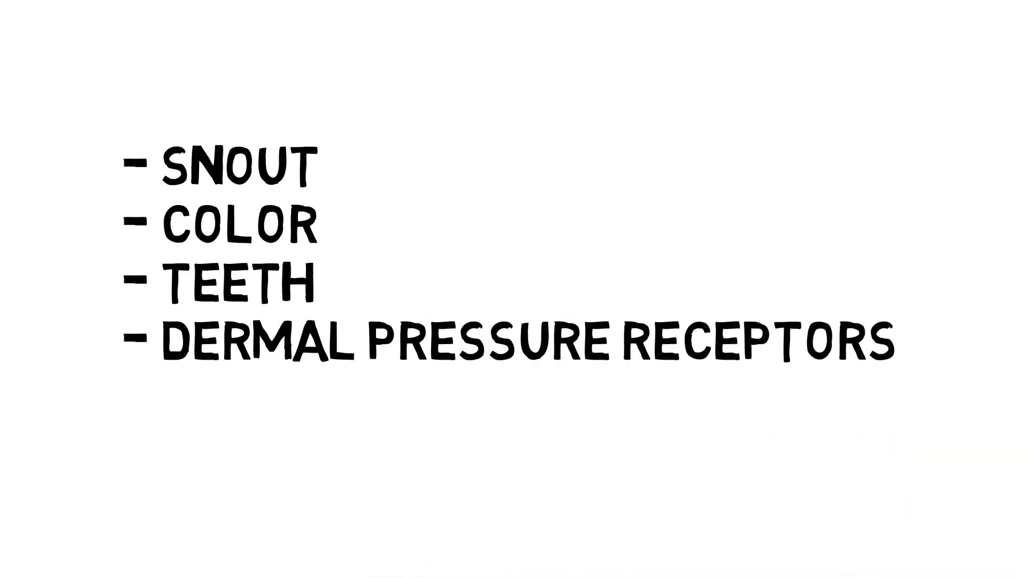